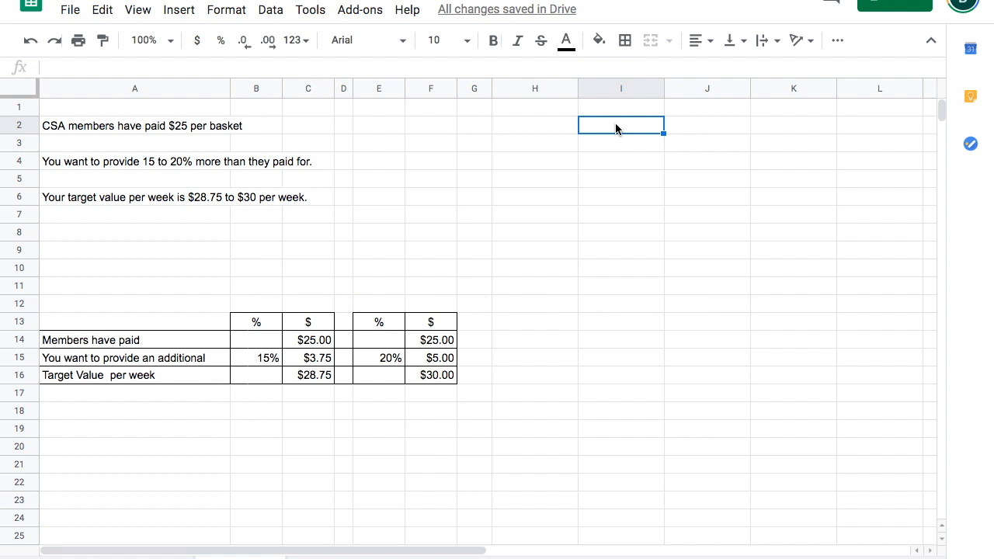
# Step: Review the sheet's weekly target note, the Price column and the Jun-1 basket column
pyautogui.click(134, 125)
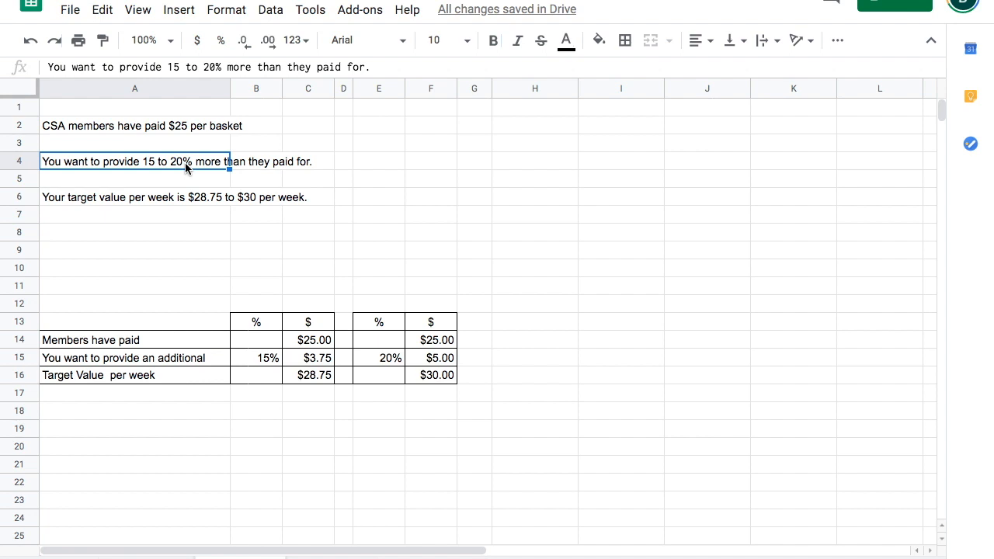
pyautogui.click(136, 196)
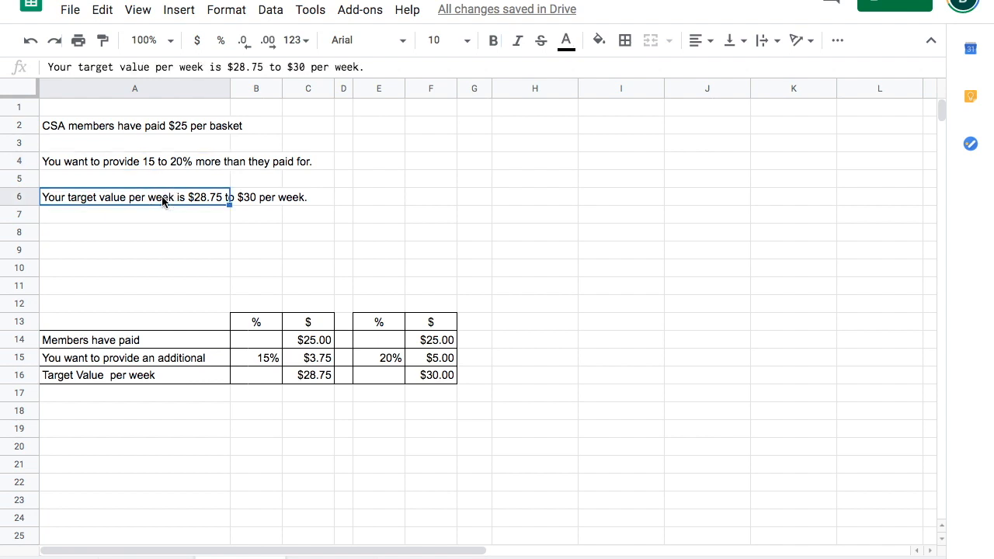
pyautogui.moveTo(162, 215)
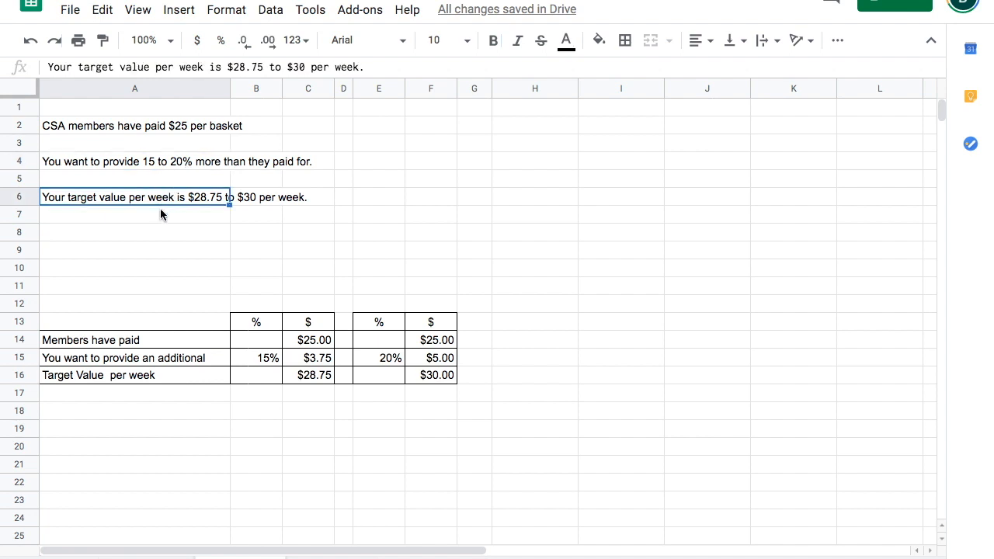
pyautogui.click(134, 285)
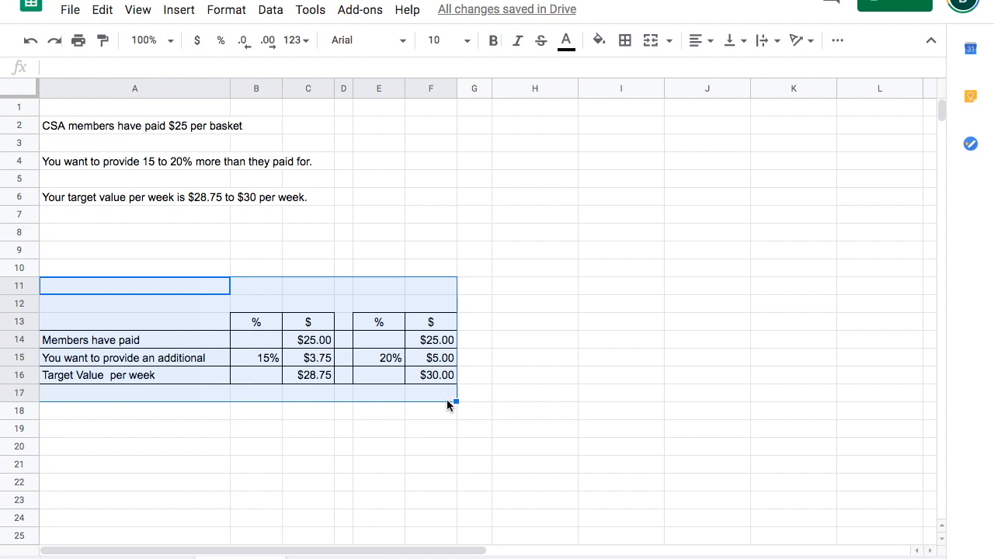
pyautogui.moveTo(445, 413)
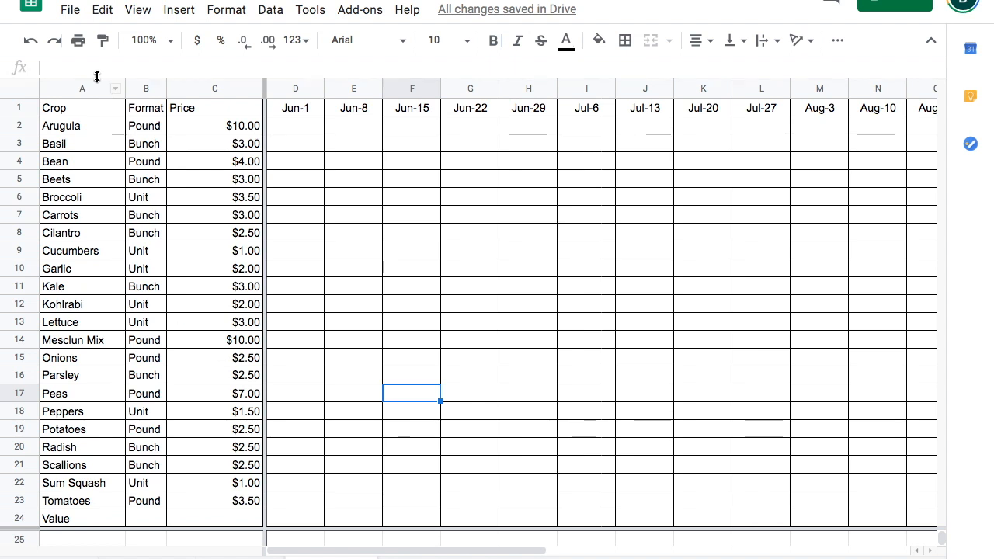
pyautogui.moveTo(81, 88); pyautogui.dragTo(215, 88)
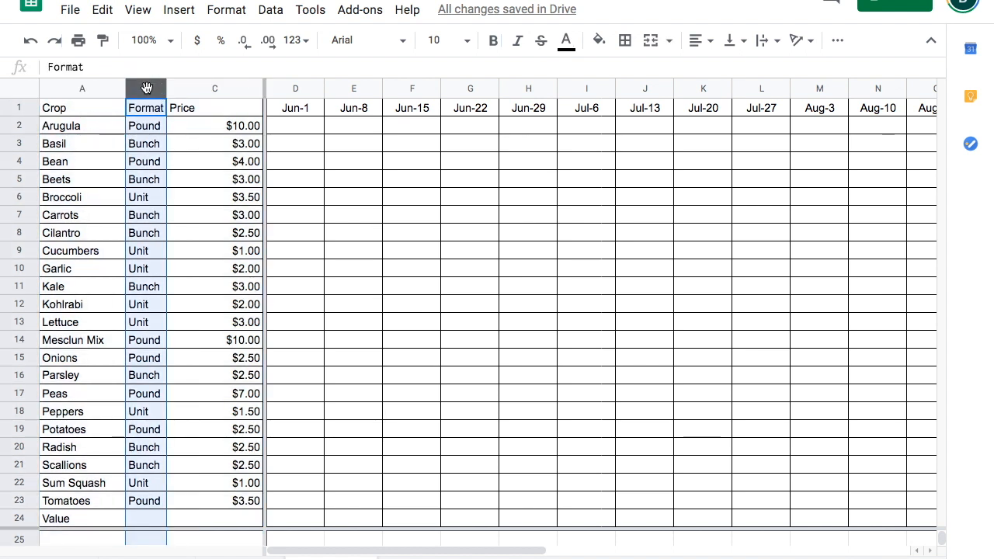
pyautogui.click(216, 88)
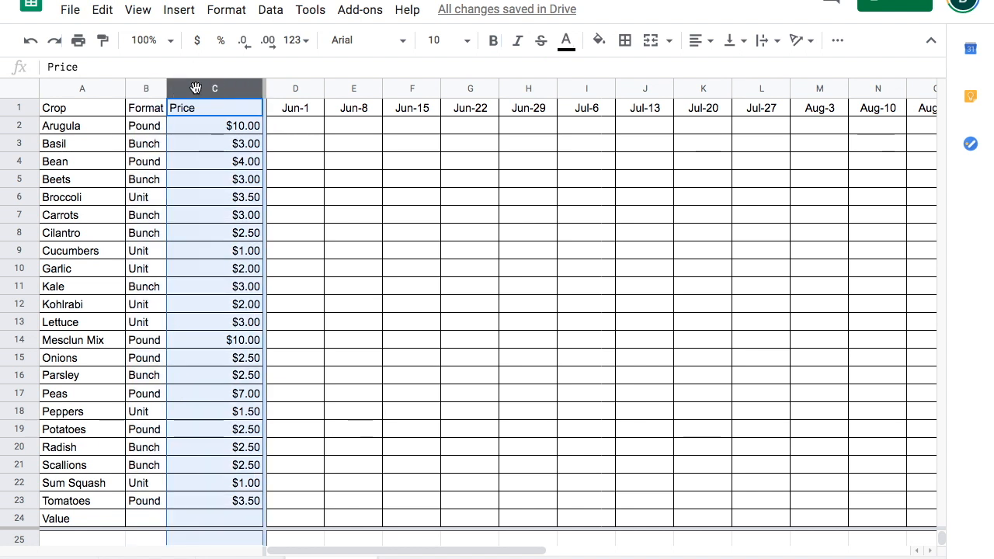
pyautogui.click(215, 125)
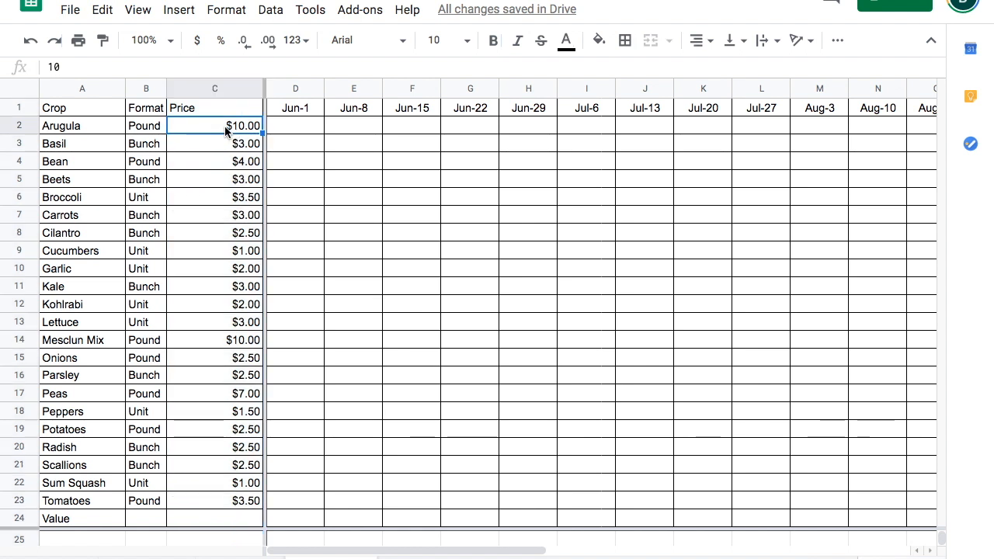
pyautogui.click(215, 143)
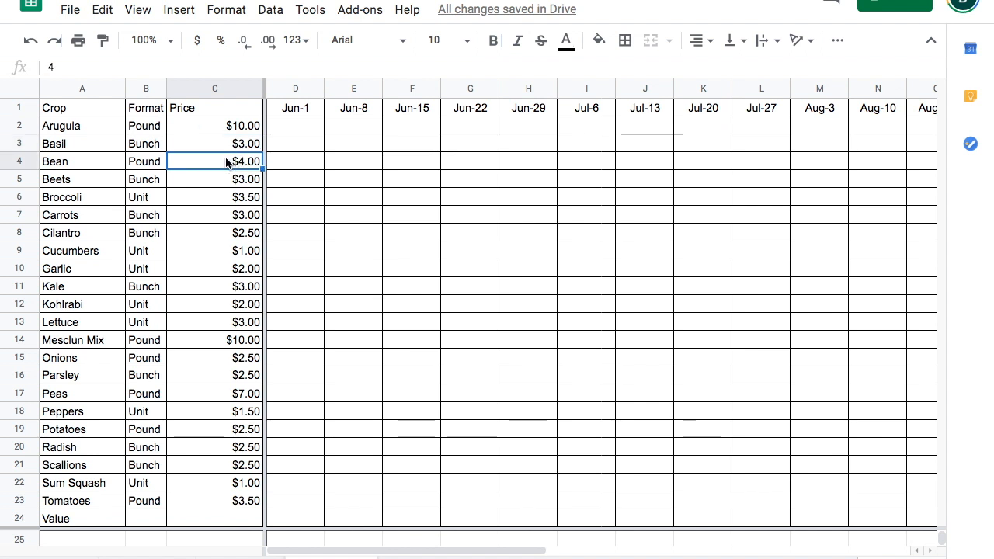
pyautogui.moveTo(226, 185)
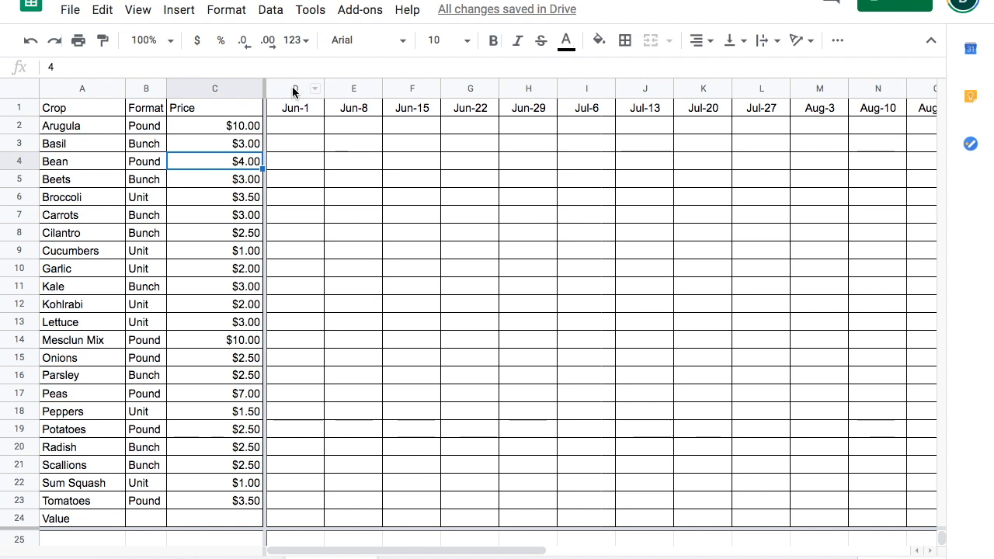
pyautogui.click(295, 87)
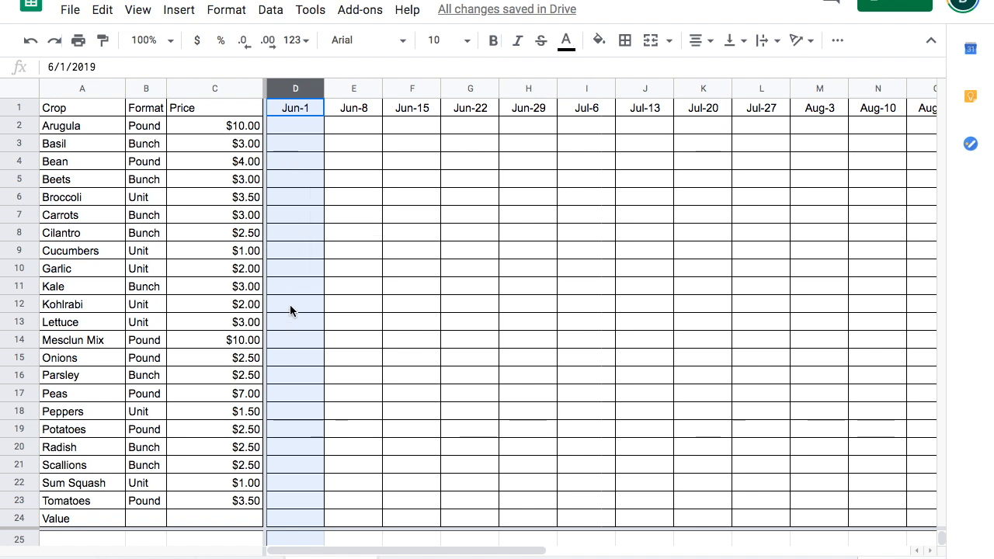
# Step: Enter quantity 1 for Kale, Kohlrabi and Lettuce in the Jun-1 column (D11–D13)
pyautogui.click(294, 285)
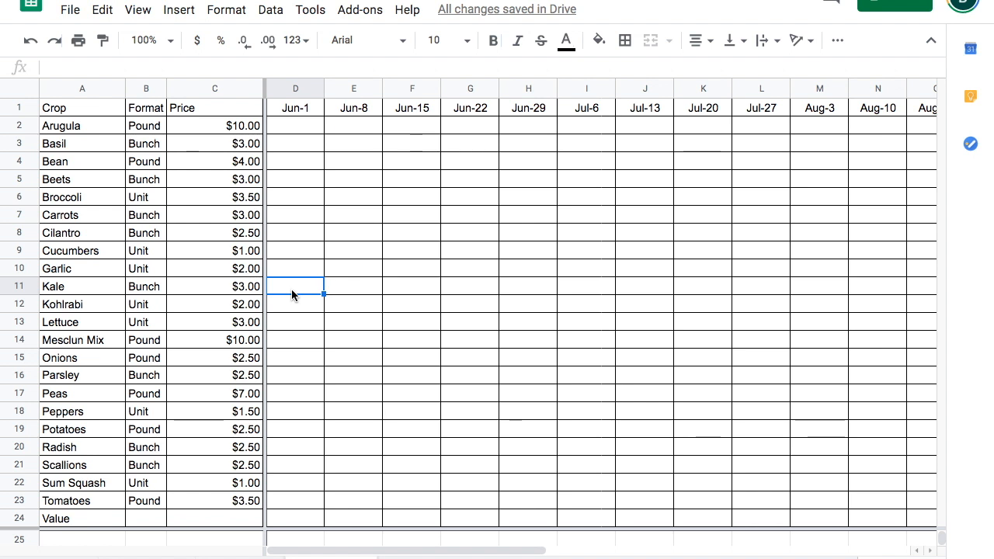
pyautogui.write('1')
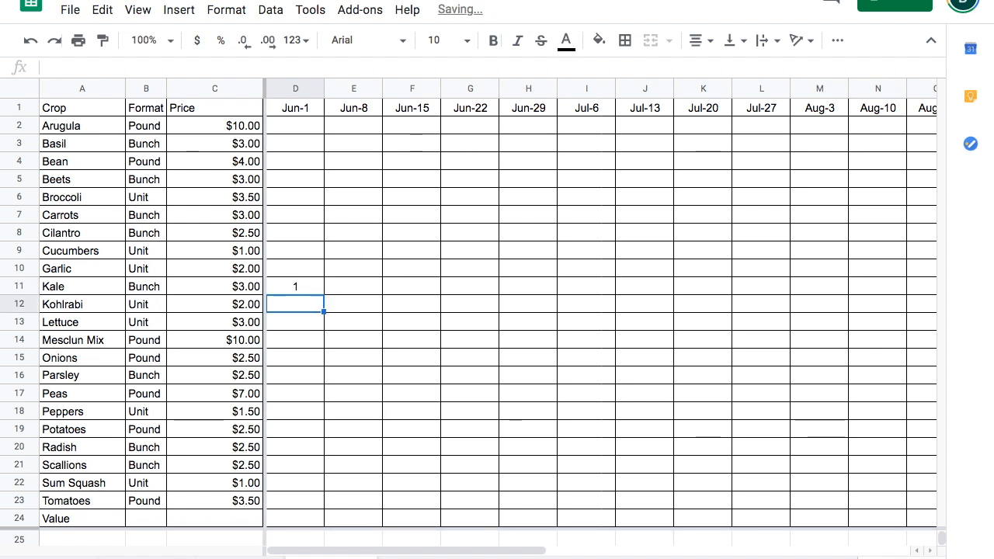
pyautogui.write('1')
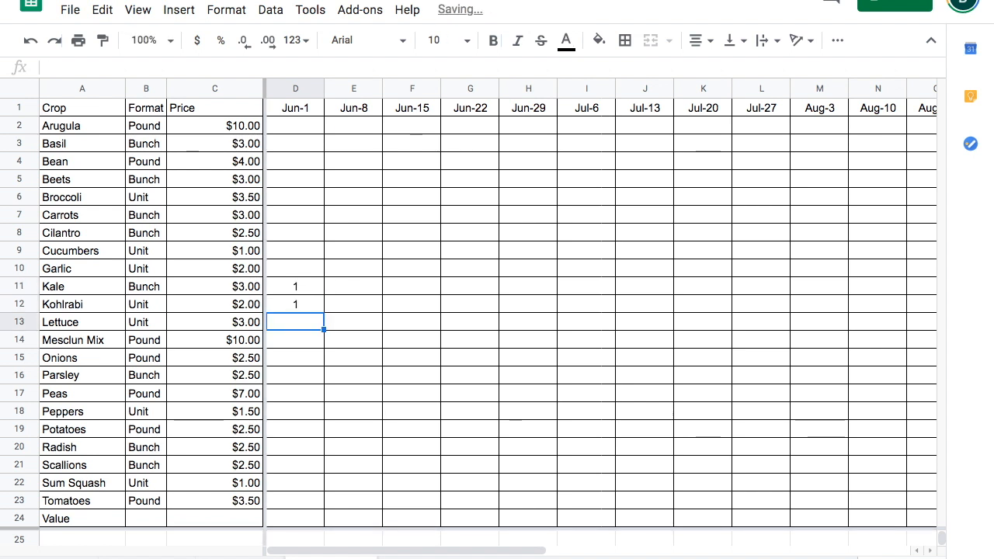
pyautogui.write('1')
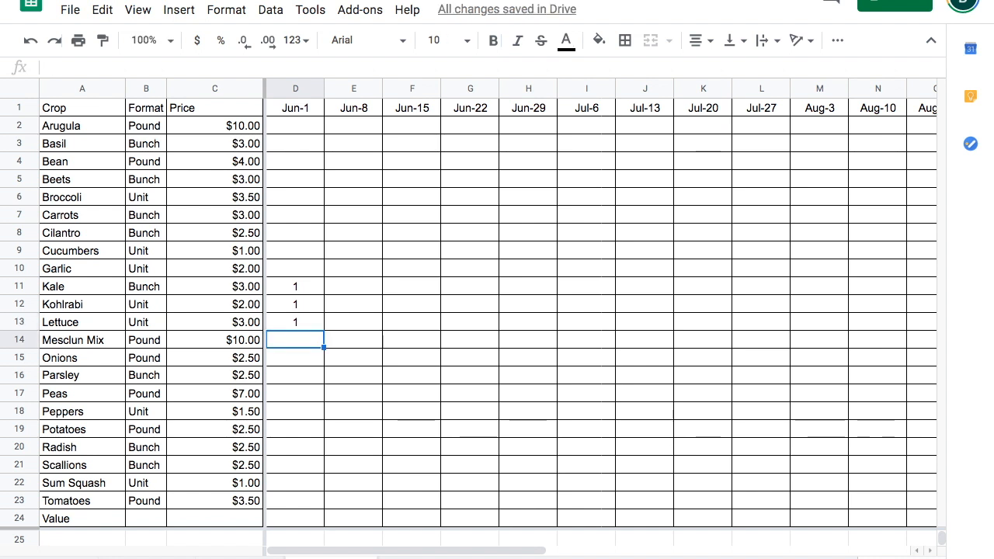
pyautogui.moveTo(14, 523)
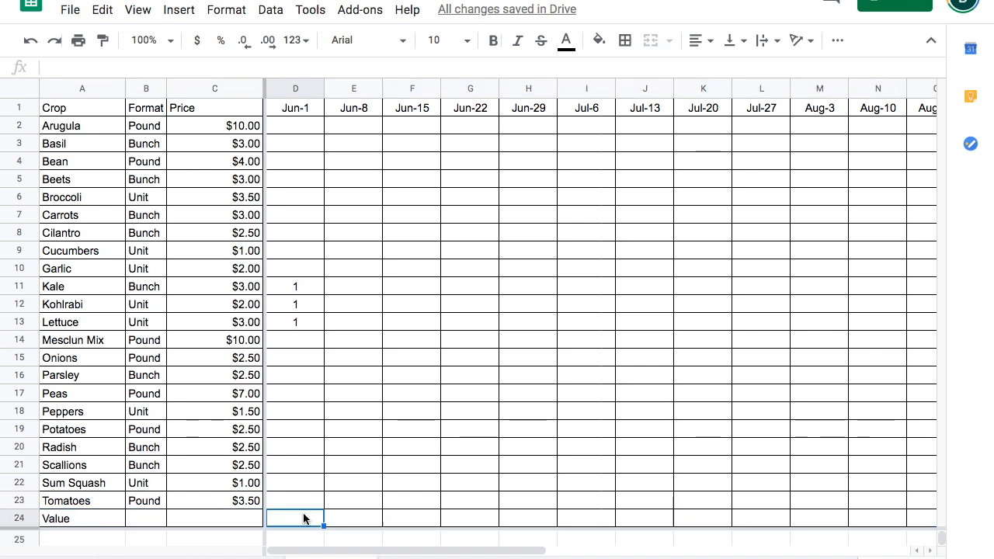
# Step: Enter =C11*D11+C12*D12+C13*D13 in D24, giving a Jun-1 Value of $8.00
pyautogui.write('=C11*D11+')
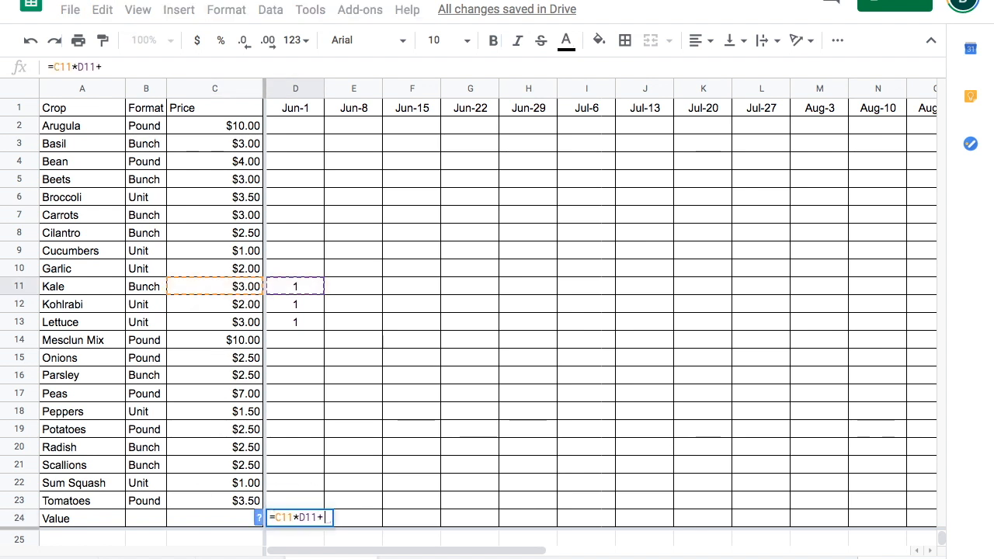
pyautogui.click(215, 303)
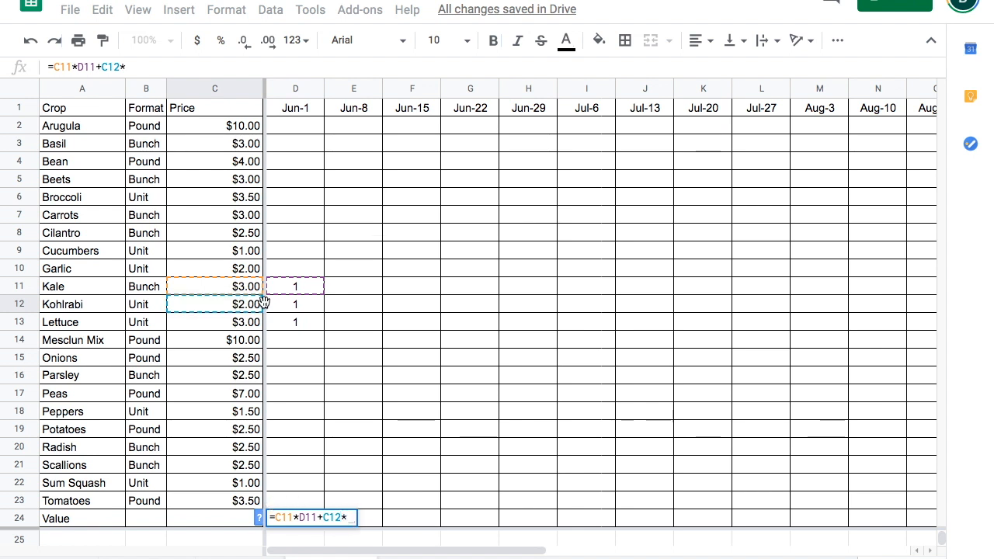
pyautogui.click(295, 304)
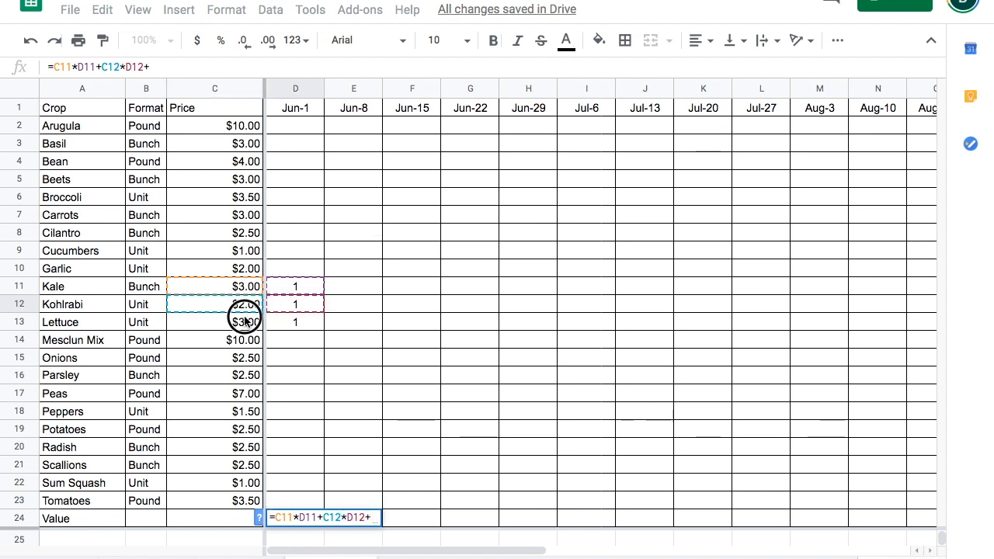
pyautogui.click(215, 321)
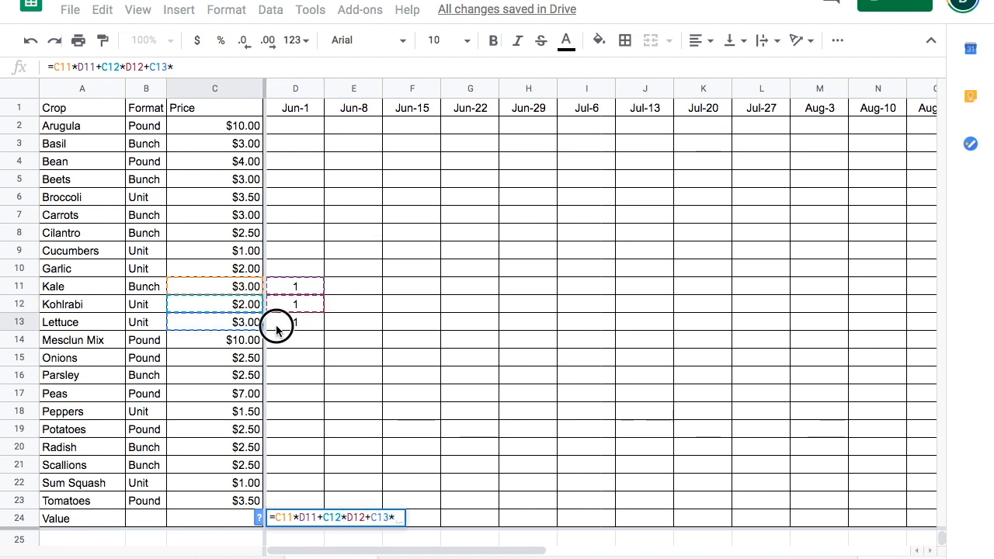
pyautogui.press('Enter')
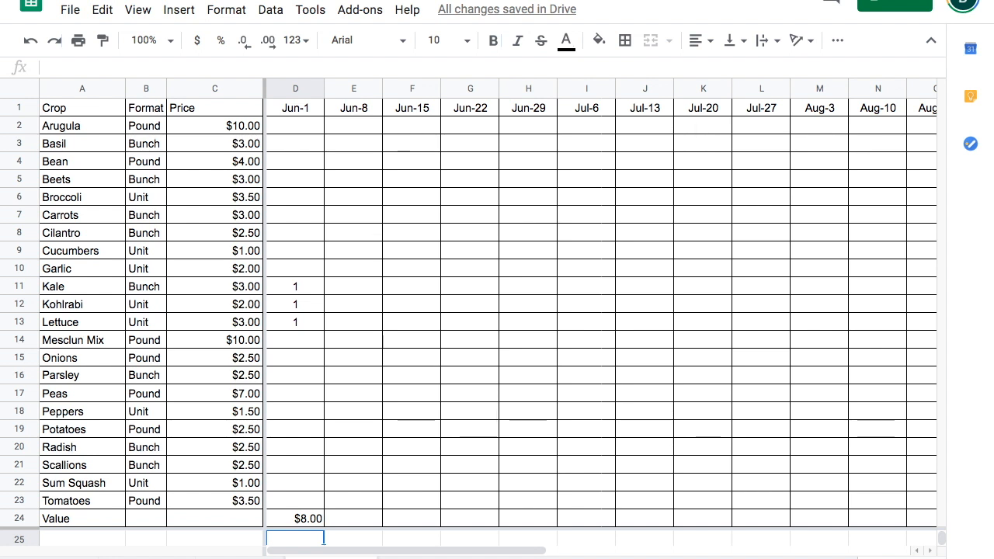
pyautogui.click(295, 518)
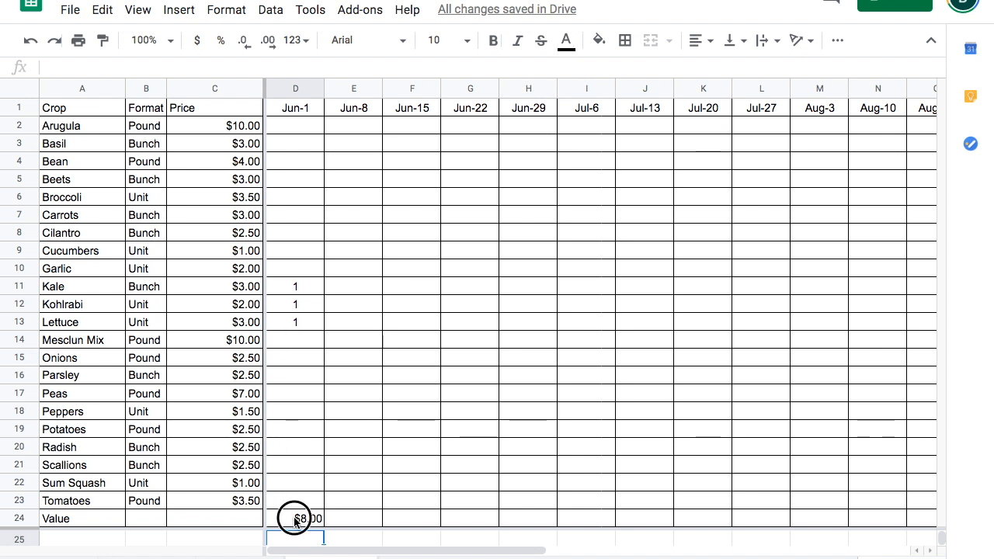
# Step: Replace D24 with =SUMPRODUCT(C2:C23,D2:D23), which still shows $8.00
pyautogui.write('=')
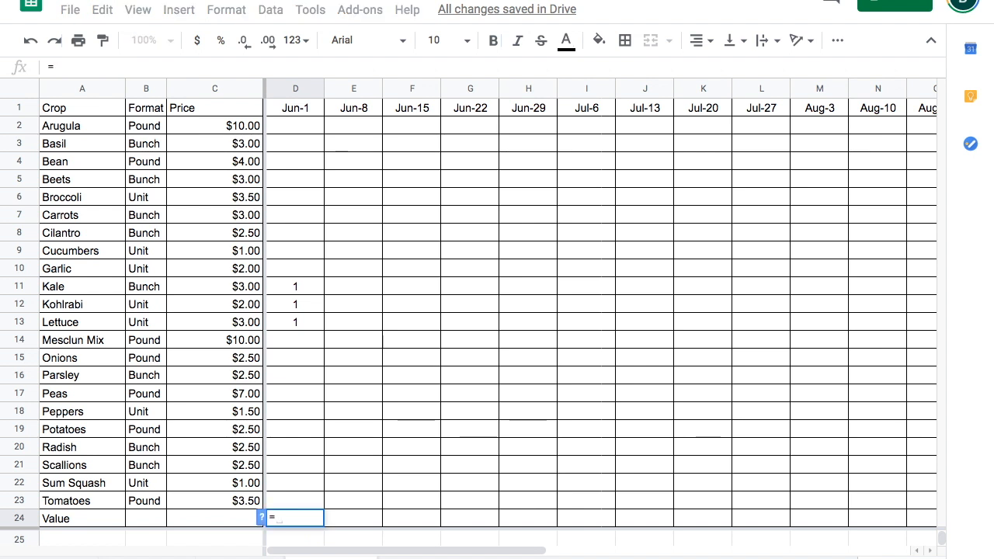
pyautogui.write('sumpro')
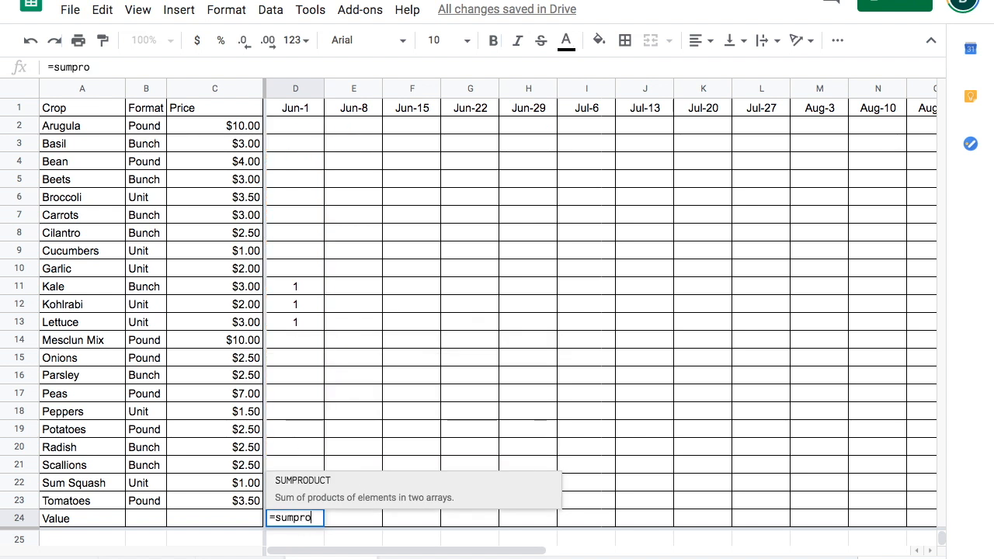
pyautogui.write('duct')
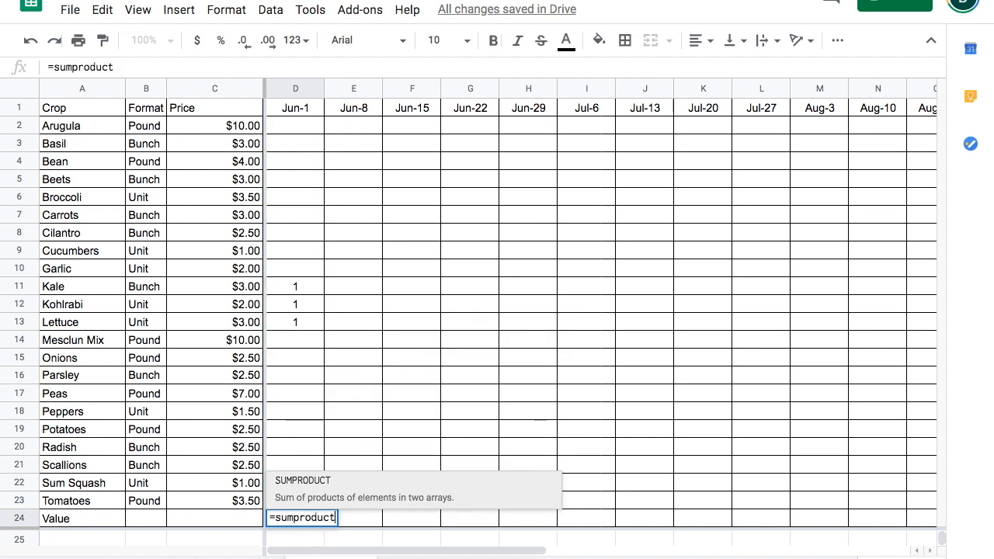
pyautogui.write('(')
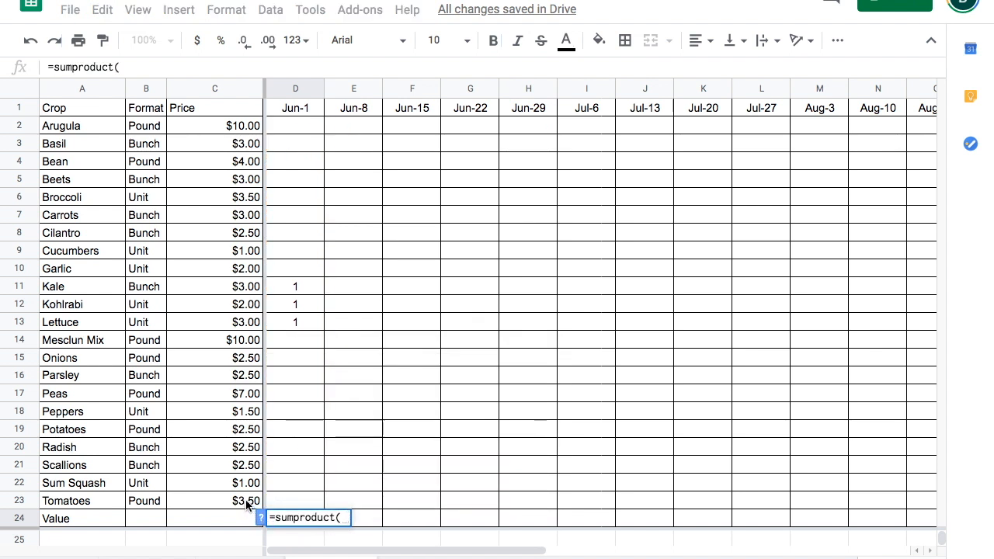
pyautogui.moveTo(215, 125); pyautogui.dragTo(215, 501)
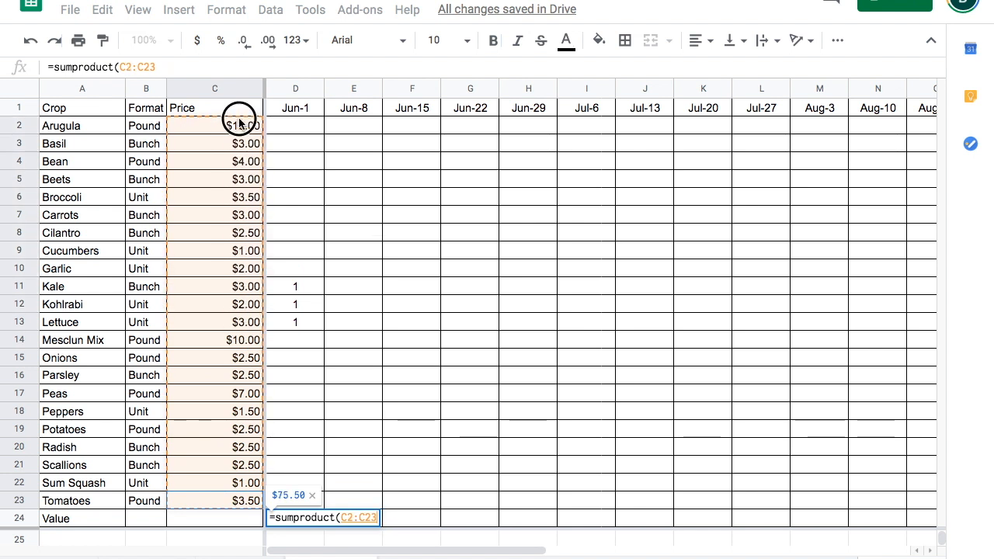
pyautogui.write(',')
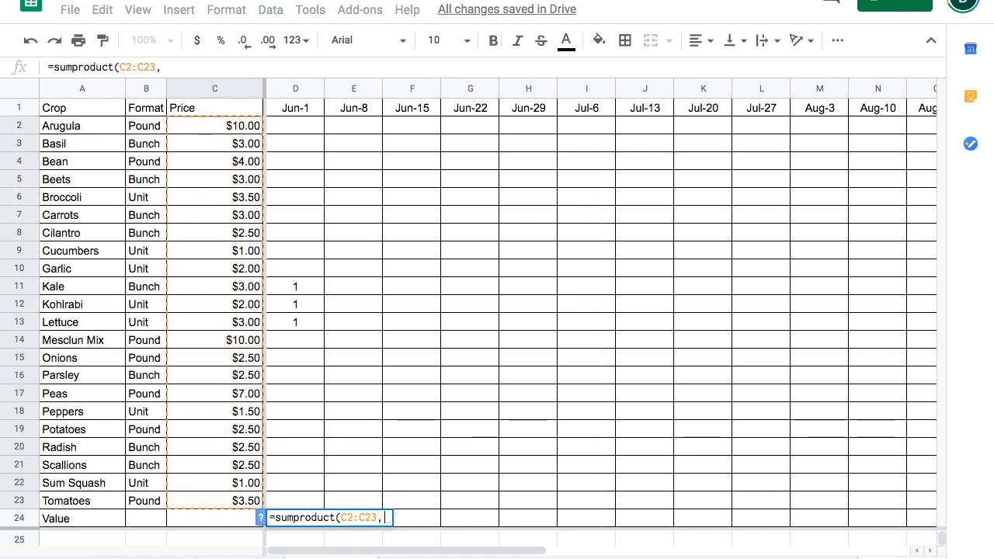
pyautogui.moveTo(295, 125); pyautogui.dragTo(295, 500)
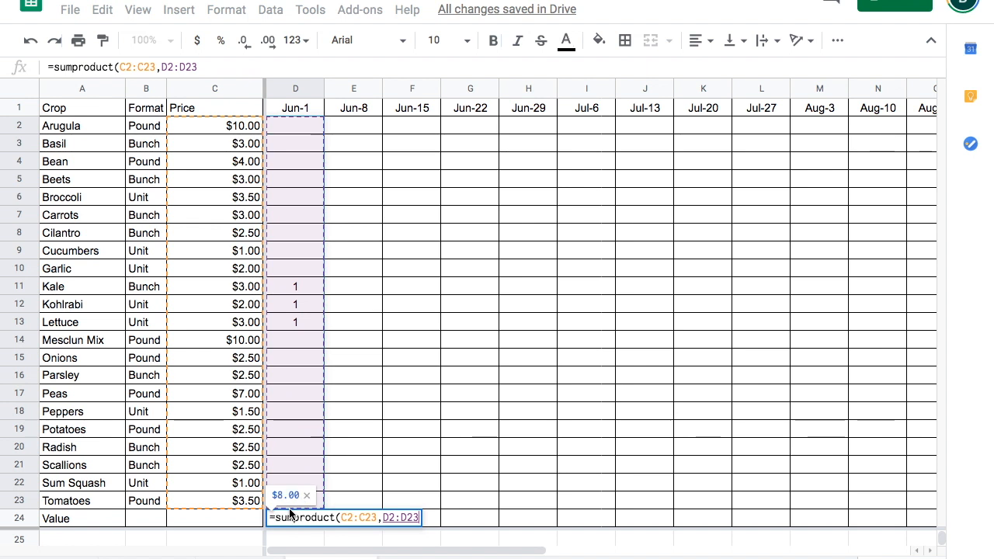
pyautogui.write(')')
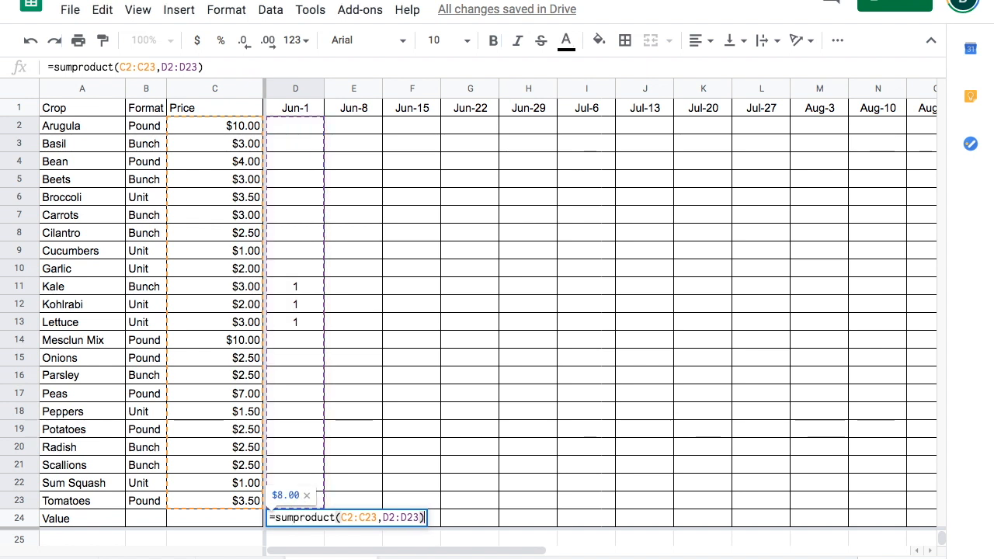
pyautogui.press('enter')
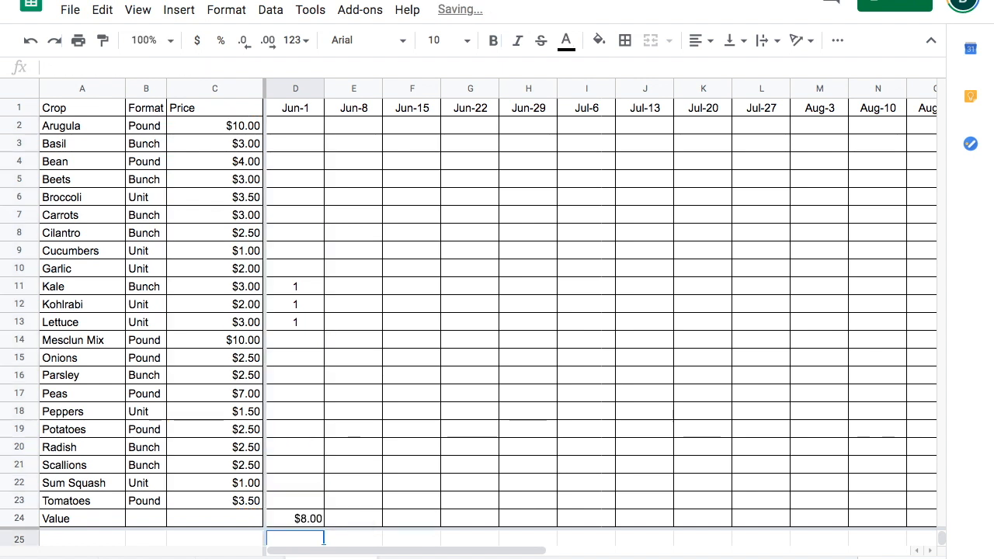
pyautogui.click(299, 519)
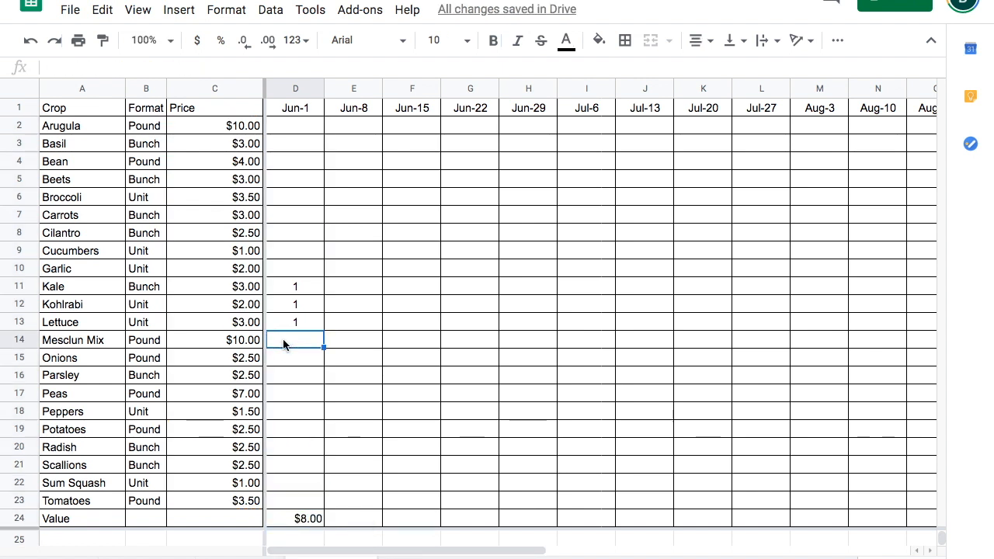
# Step: Add Mesclun Mix 0.5, Peas, Radish, Scallions and Cilantro at 1, and Kohlrabi 2 to Jun-1
pyautogui.write('.')
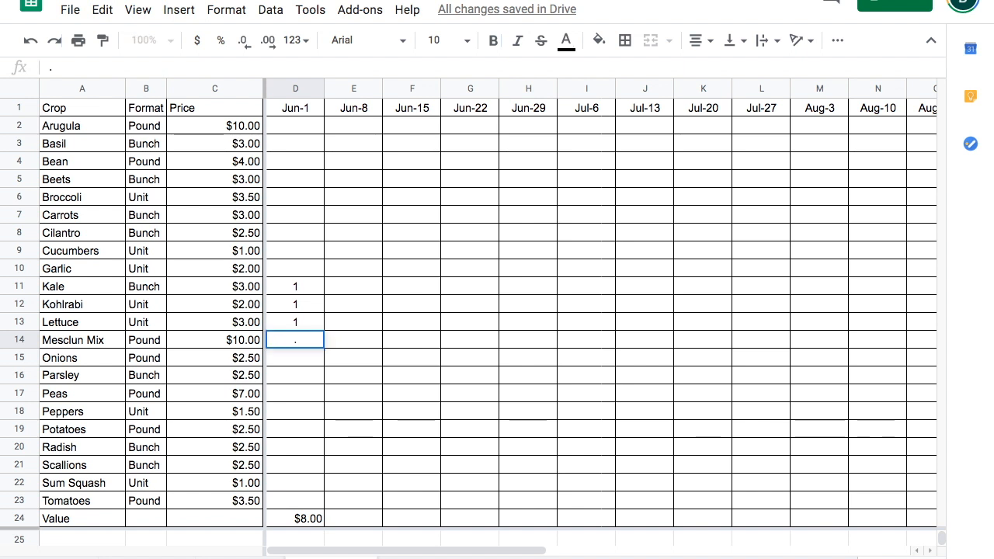
pyautogui.write('5')
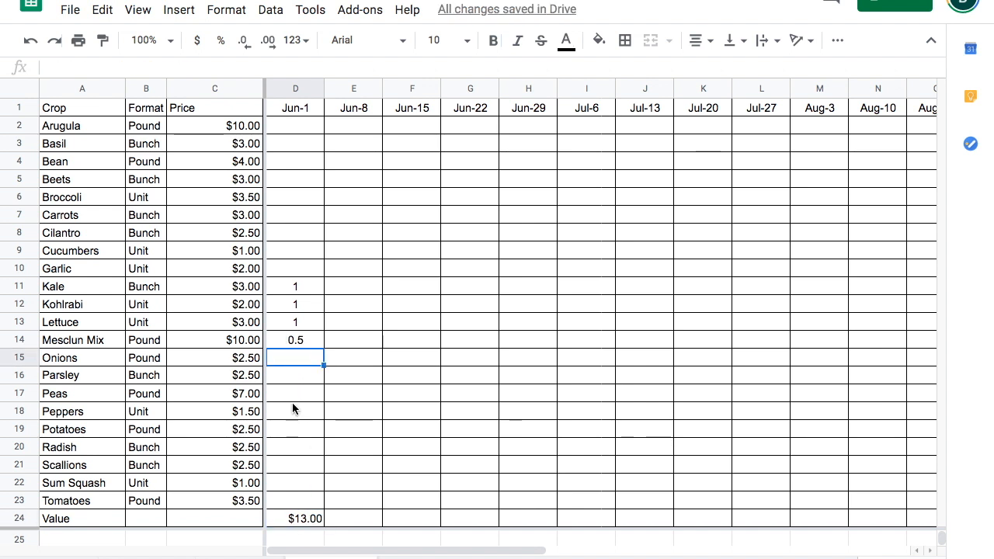
pyautogui.click(294, 393)
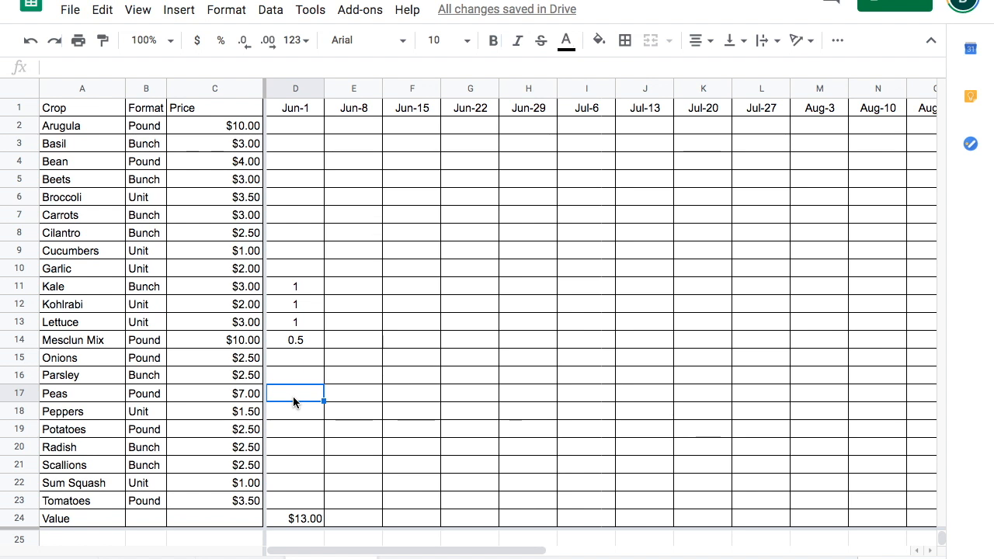
pyautogui.write('1')
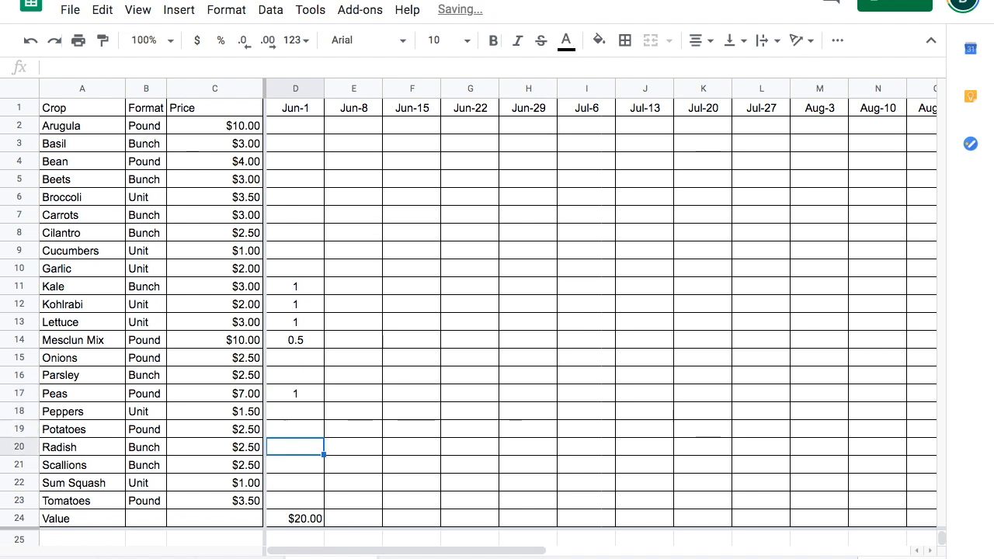
pyautogui.write('1')
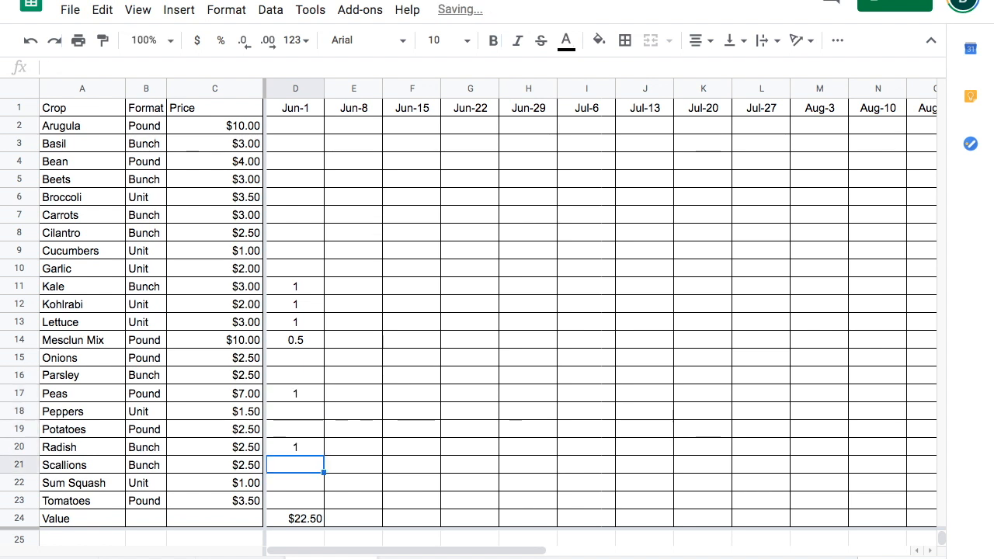
pyautogui.write('1')
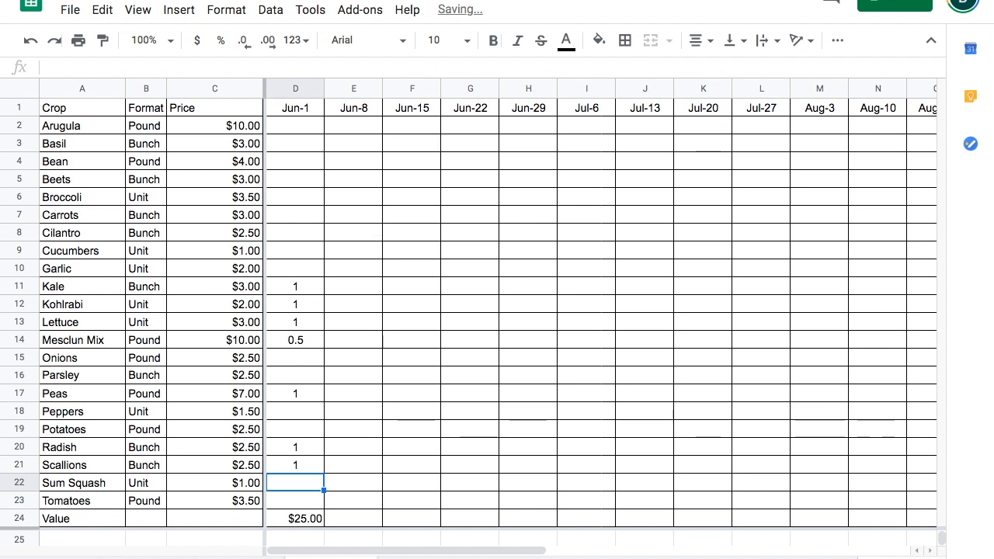
pyautogui.write('1')
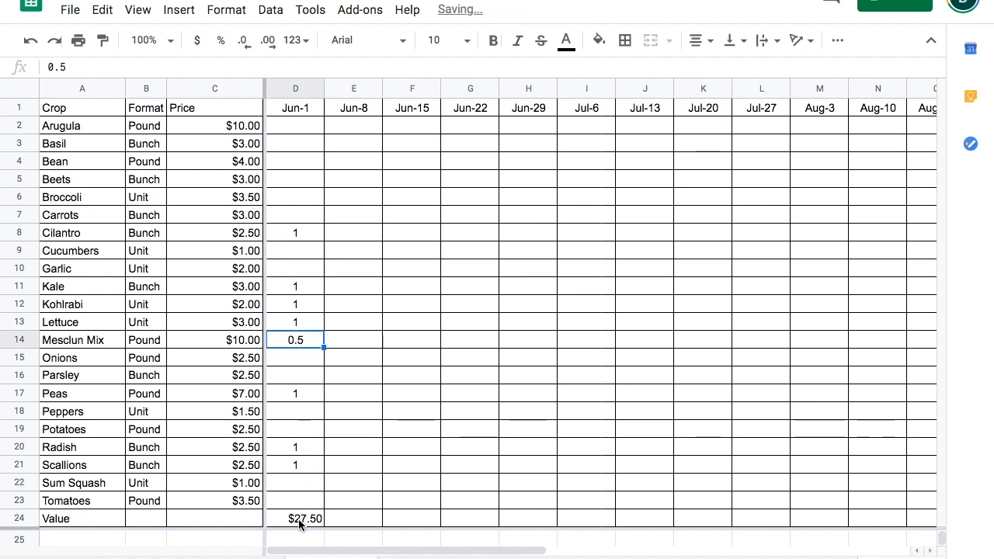
pyautogui.write('2')
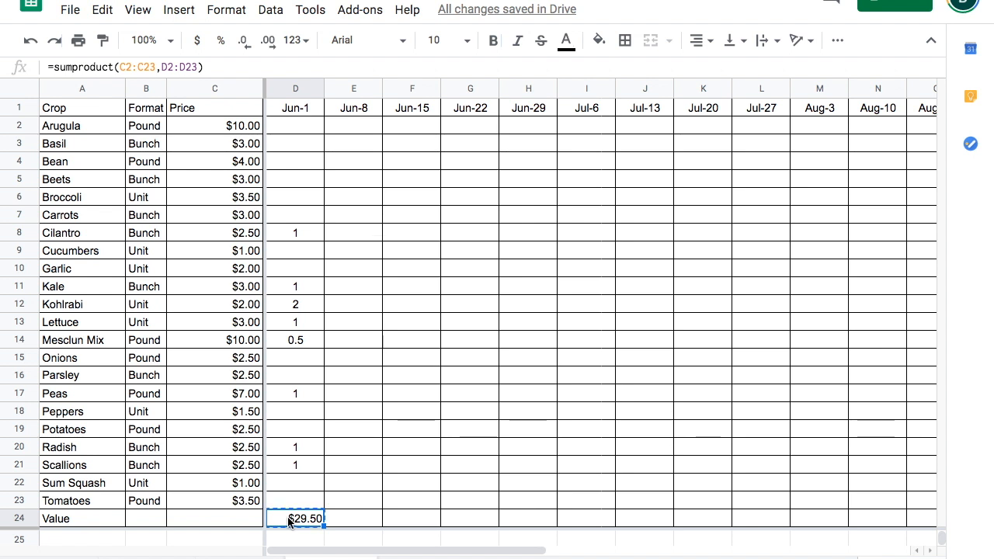
# Step: Paste the Value formula into E24, enter Kale 1 for Jun-8, and inspect its shifted references
pyautogui.click(353, 518)
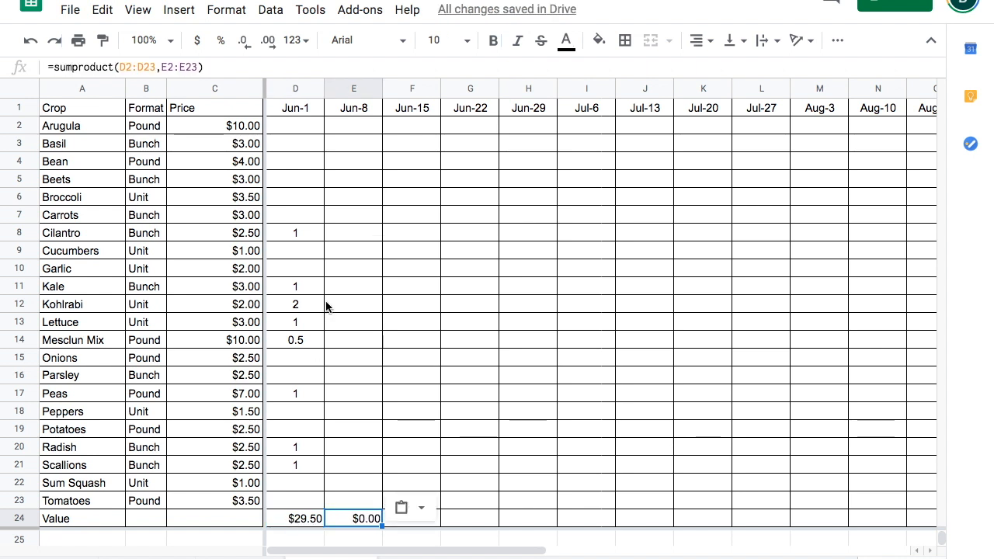
pyautogui.write('1')
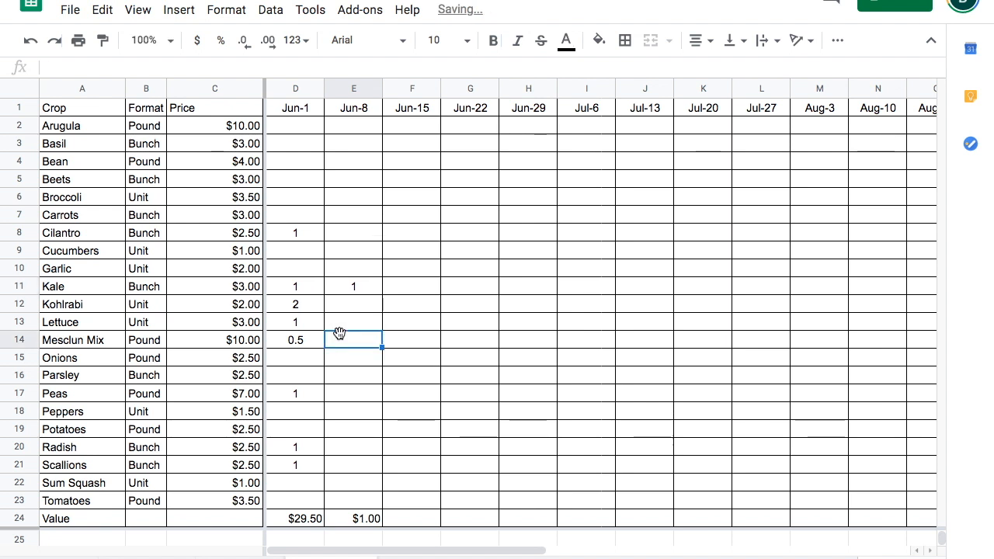
pyautogui.click(354, 518)
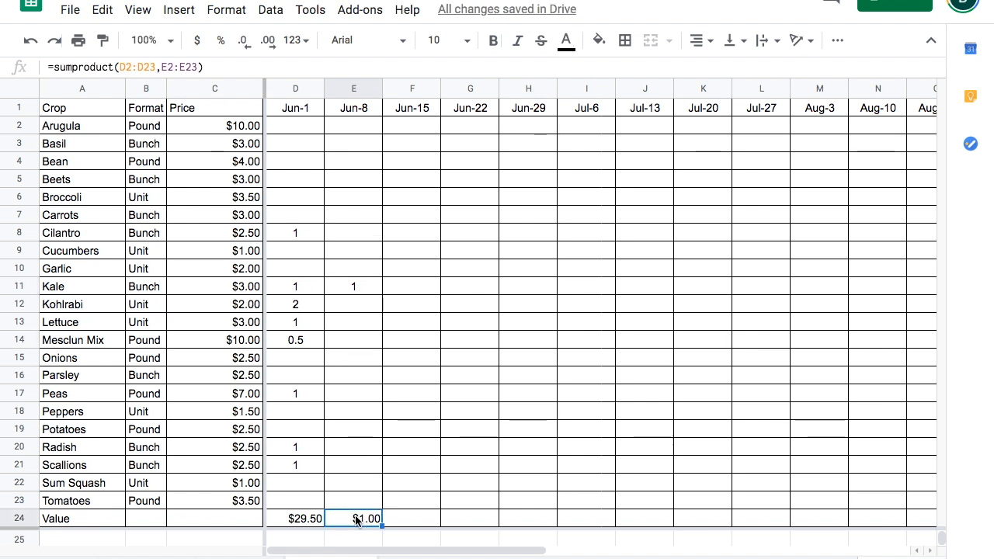
pyautogui.click(215, 285)
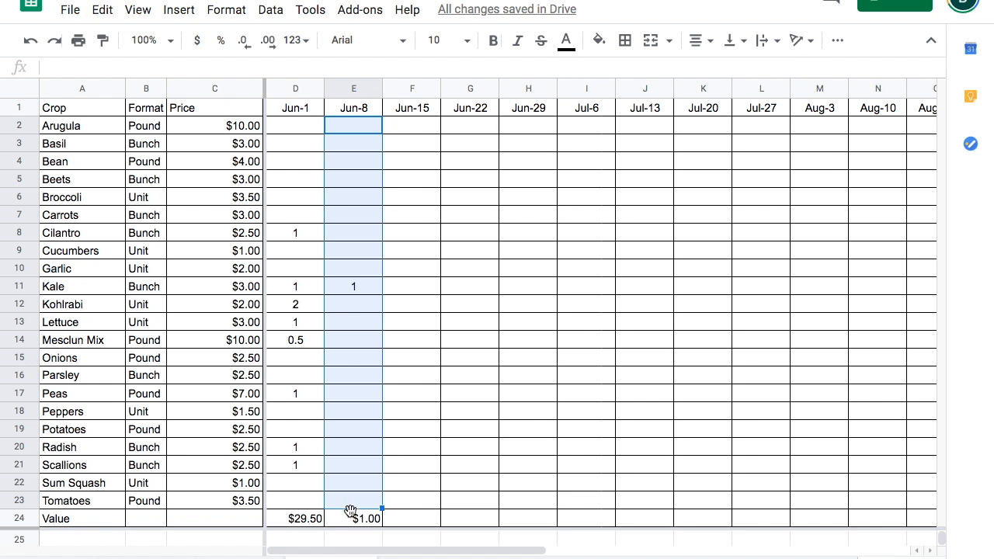
# Step: Make C2:C23 absolute in D24 with F4, fill row 24, and add Kohlrabi and Lettuce to Jun-8
pyautogui.click(295, 518)
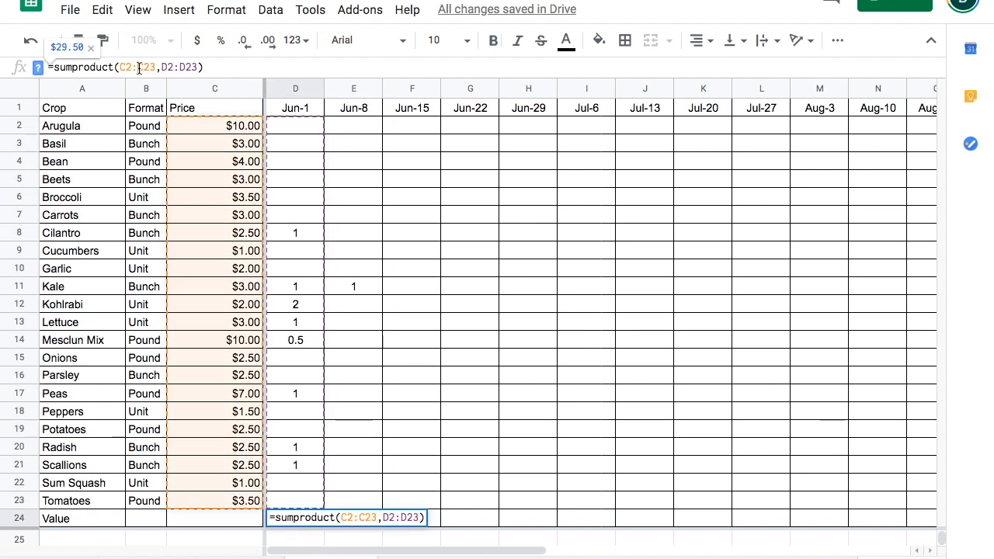
pyautogui.press('f4')
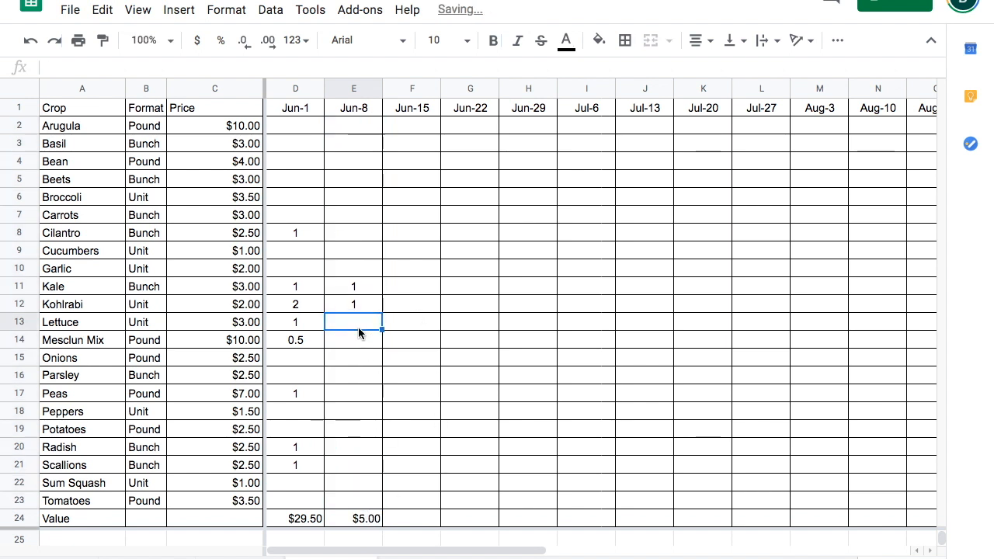
pyautogui.write('2')
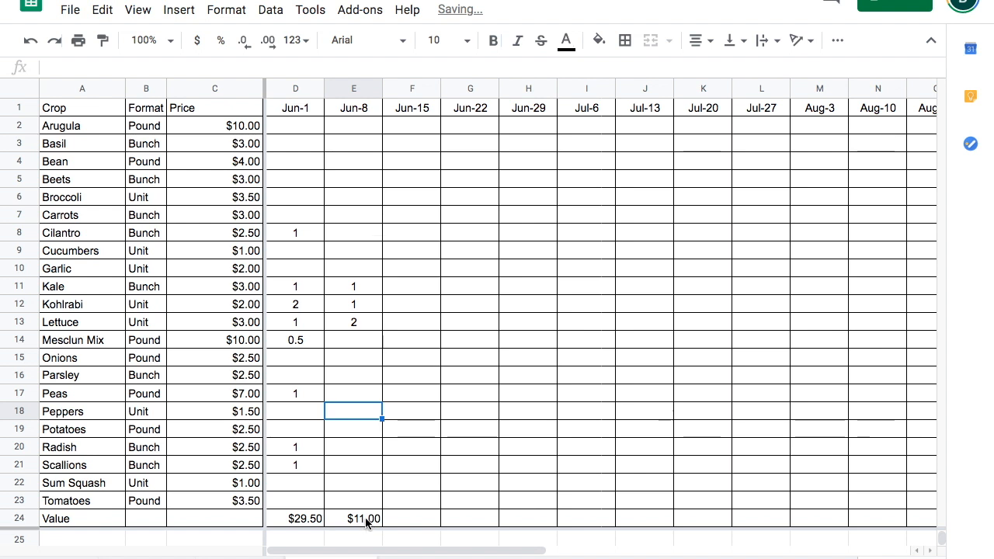
pyautogui.click(353, 519)
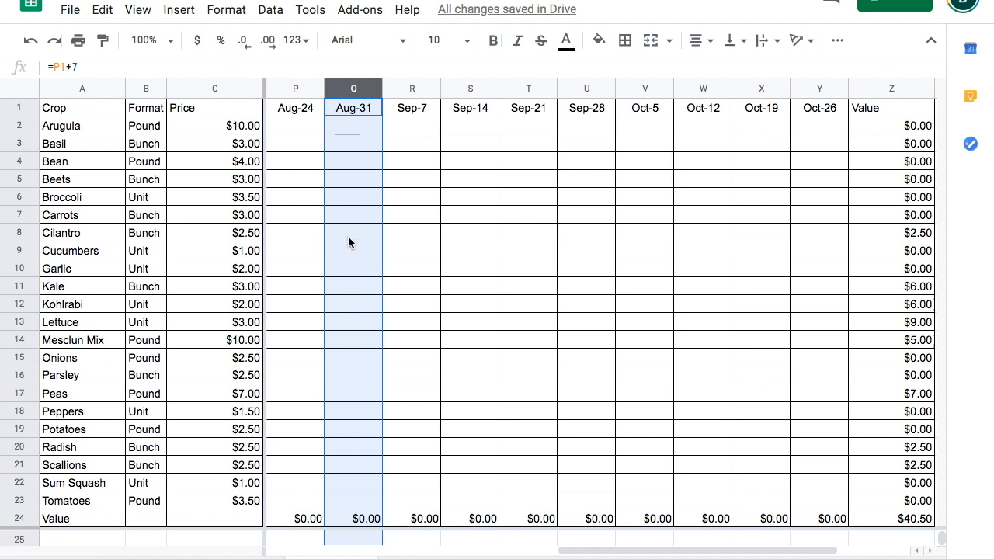
# Step: Enter Aug-31 quantities: 1 in Q3, Q4, Q7, Q10; 2 in Q9, Q18, Q22, Q23; 0.5 in Q14
pyautogui.click(353, 143)
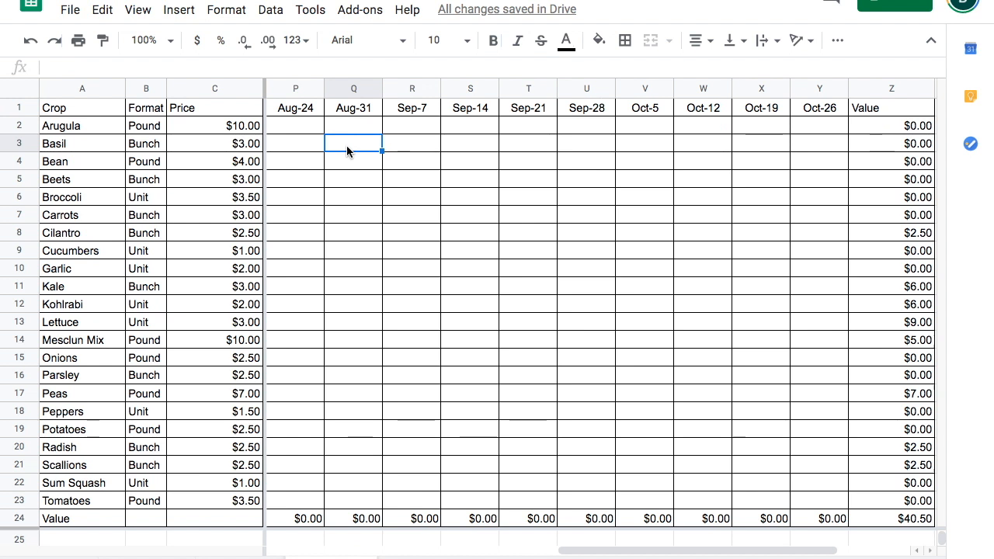
pyautogui.write('1')
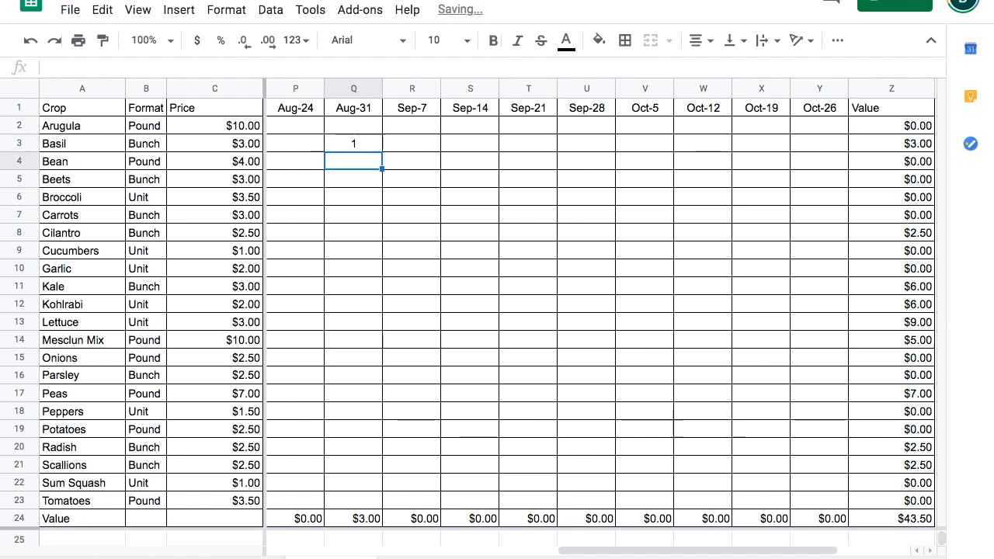
pyautogui.write('1')
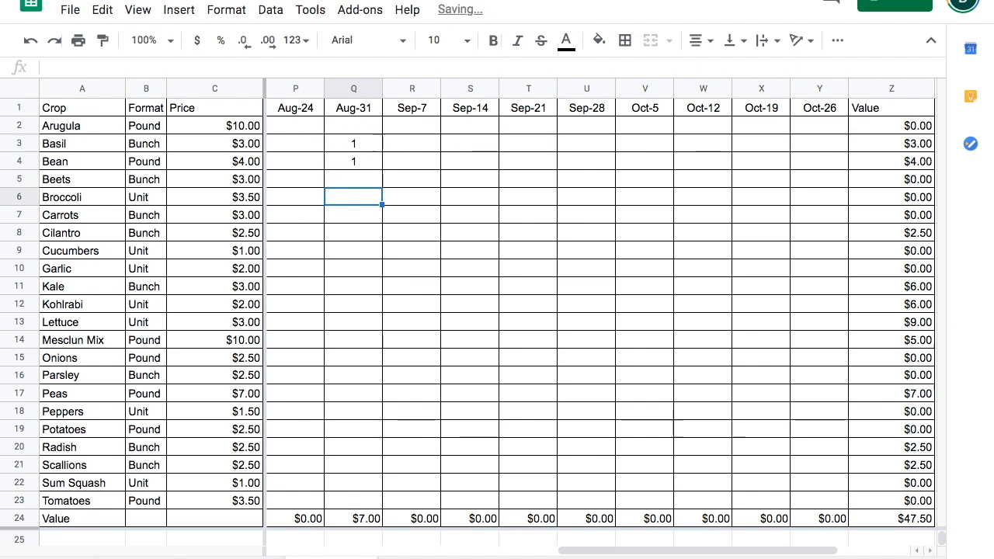
pyautogui.write('1')
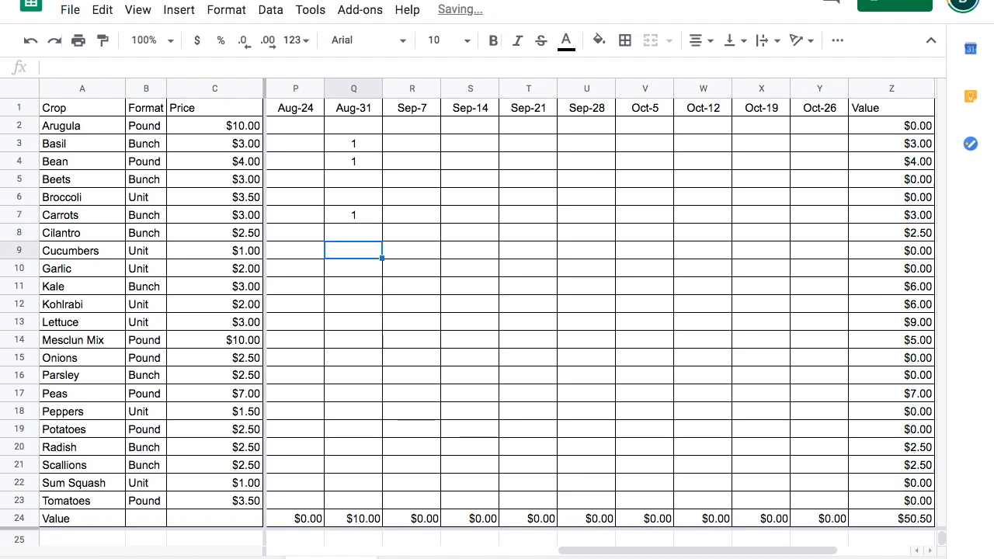
pyautogui.write('2')
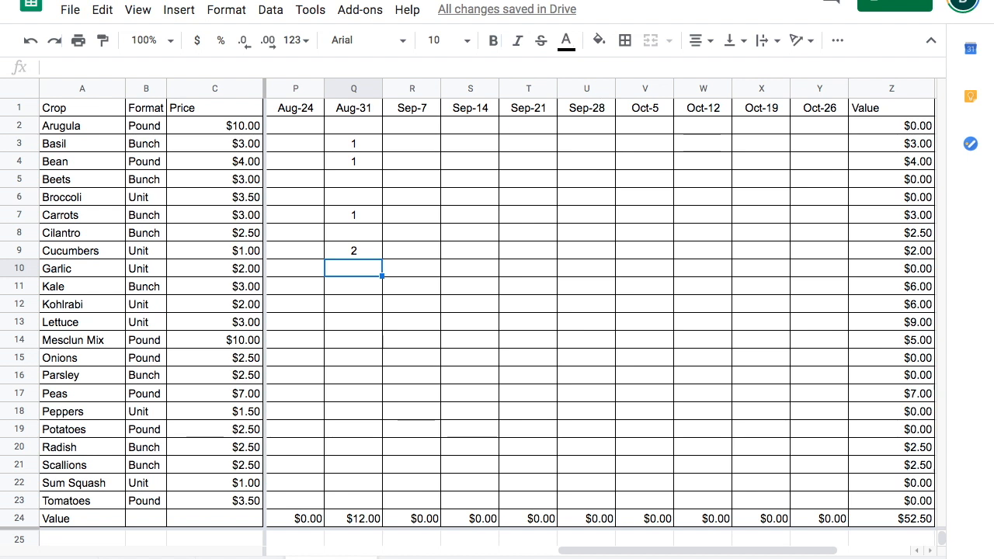
pyautogui.write('1')
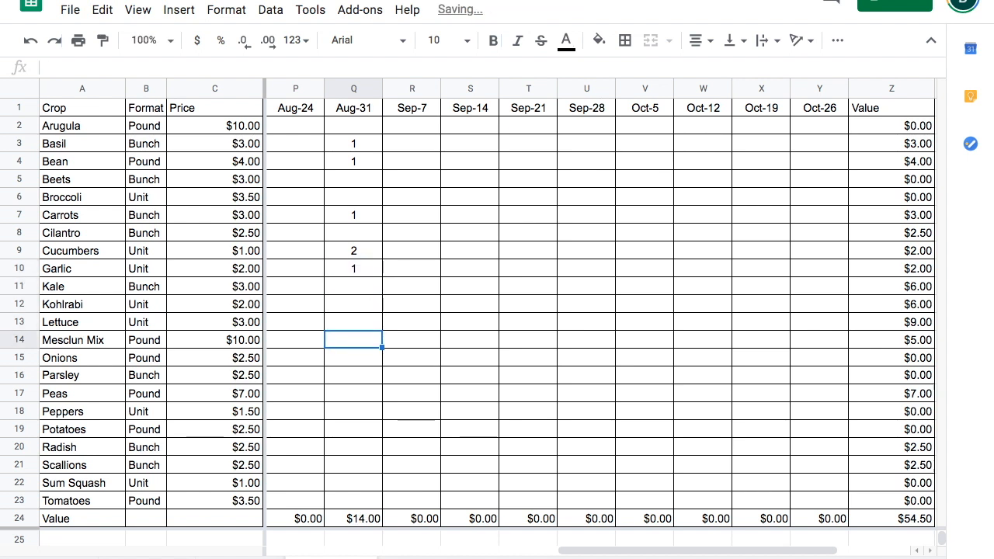
pyautogui.write('0.5')
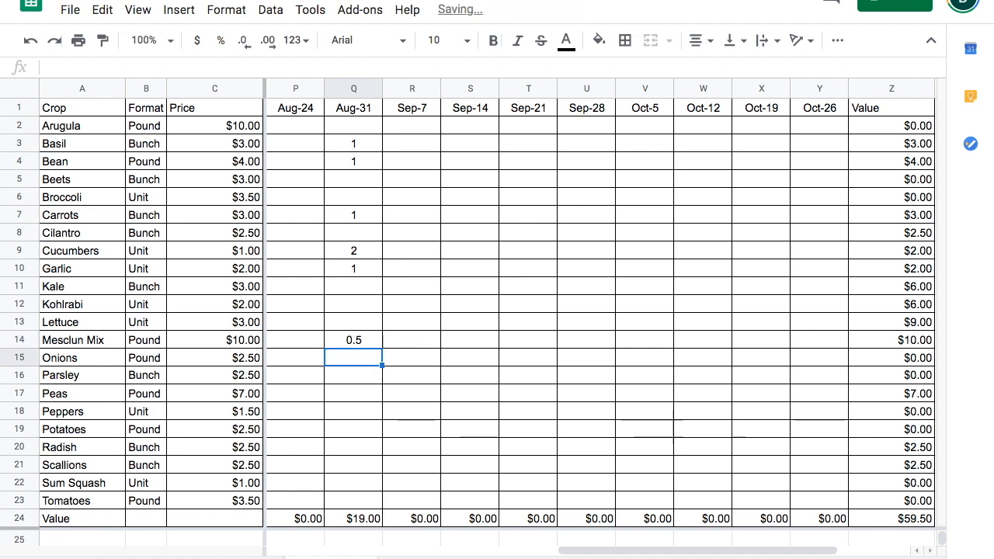
pyautogui.write('2')
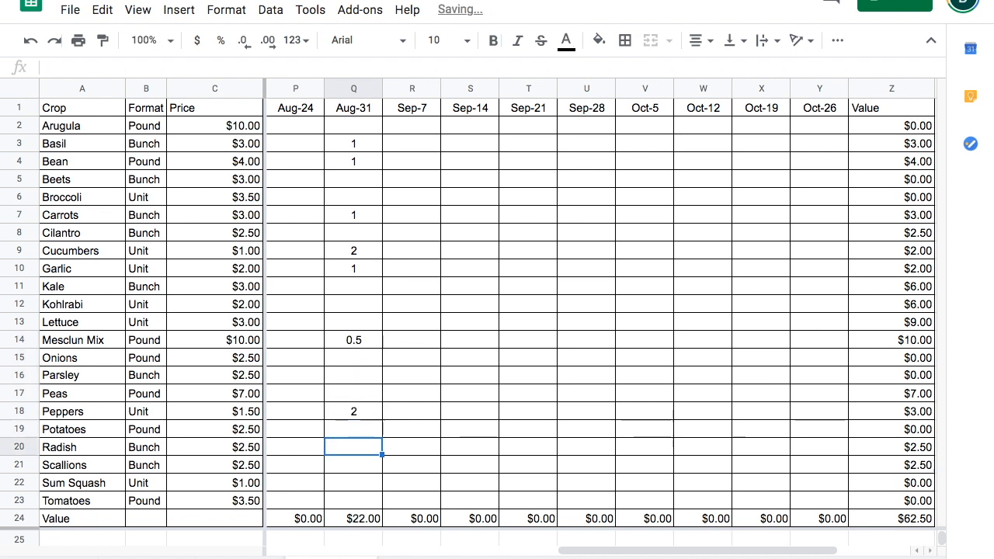
pyautogui.click(353, 483)
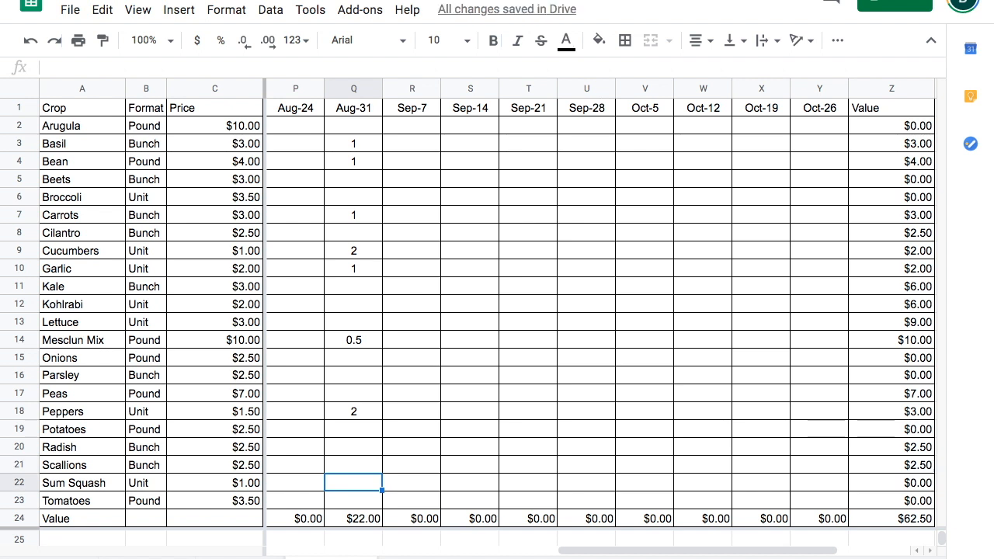
pyautogui.write('2')
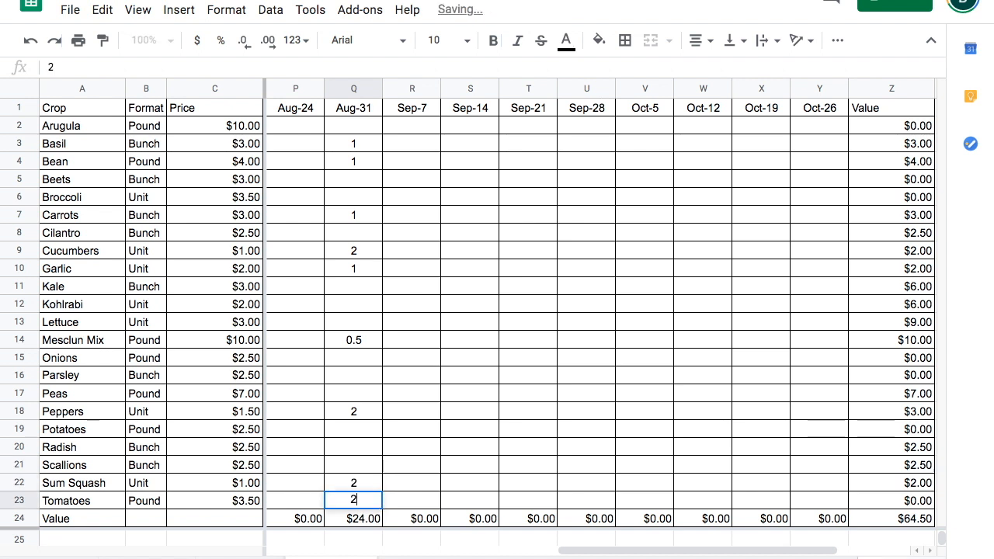
pyautogui.press('enter')
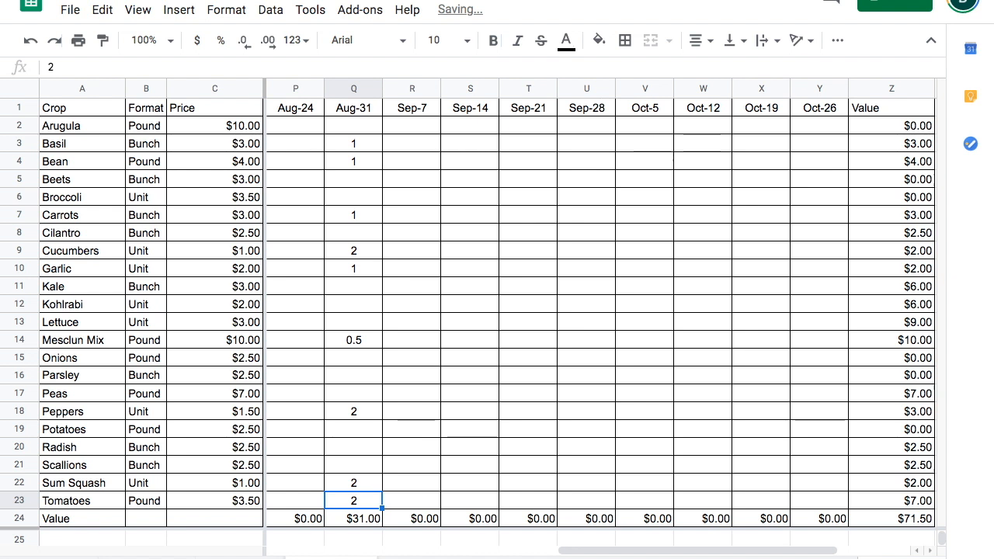